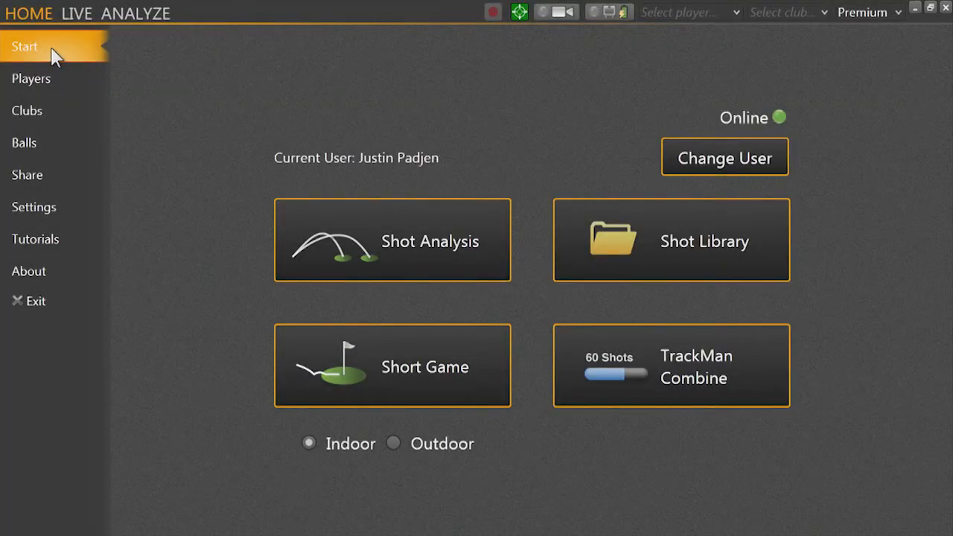
pyautogui.moveTo(34, 33)
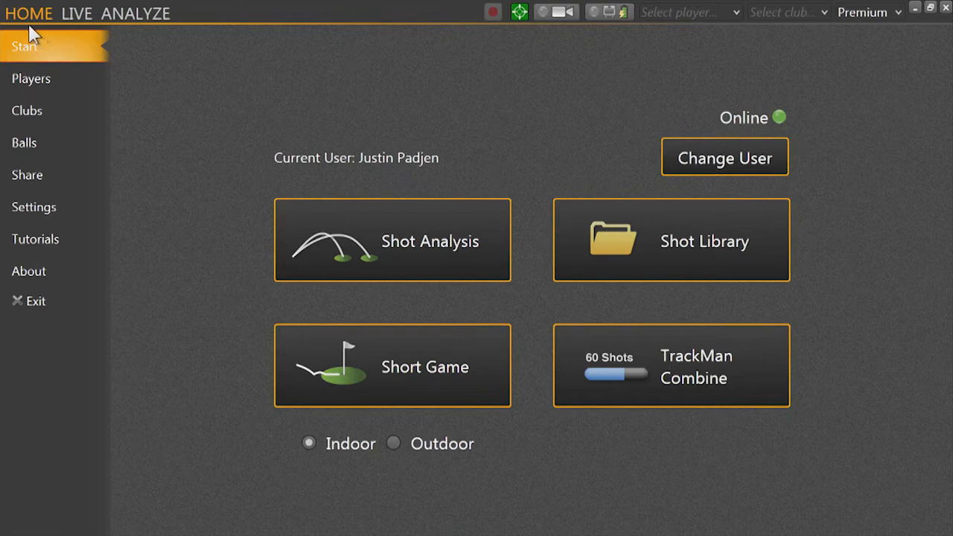
# Show the players list and filter it by the name 'justin'.
pyautogui.click(32, 78)
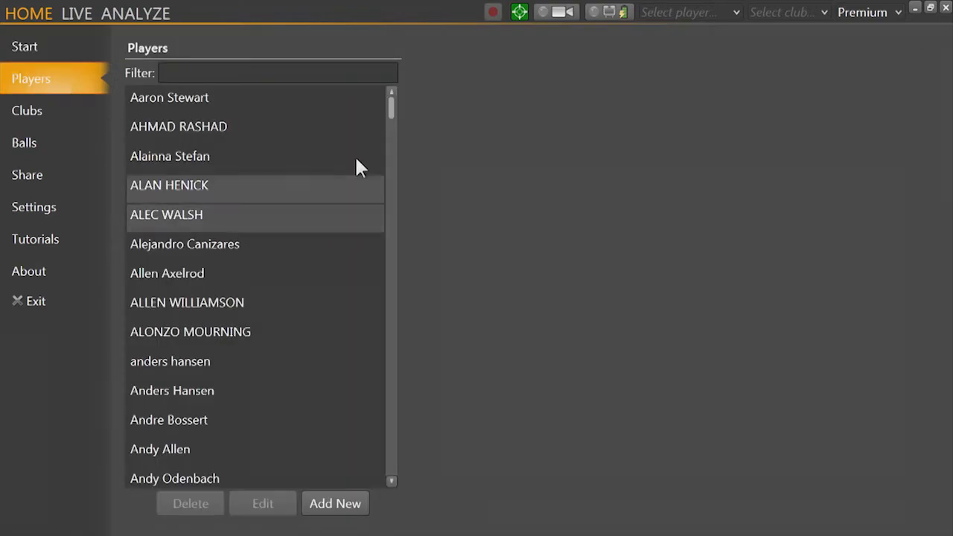
pyautogui.scroll(-3)
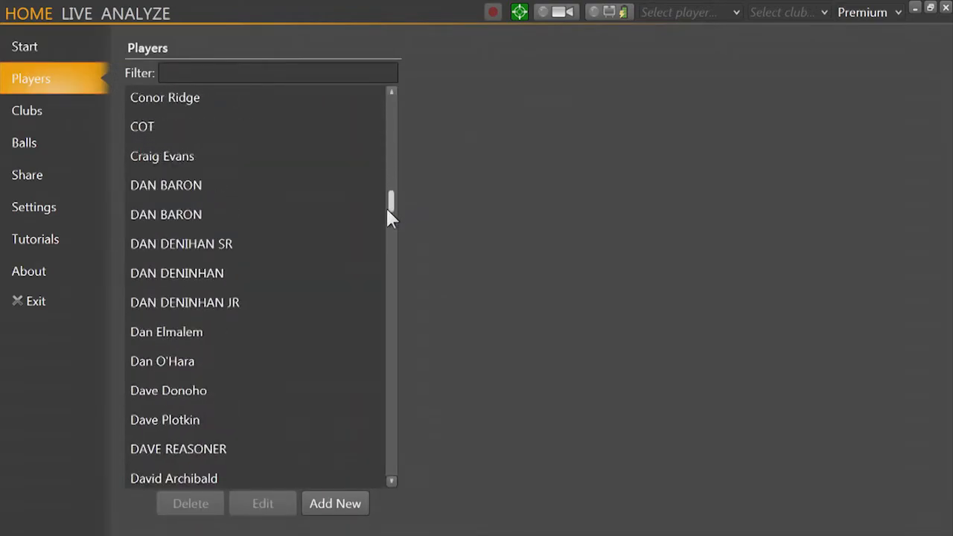
pyautogui.scroll(3)
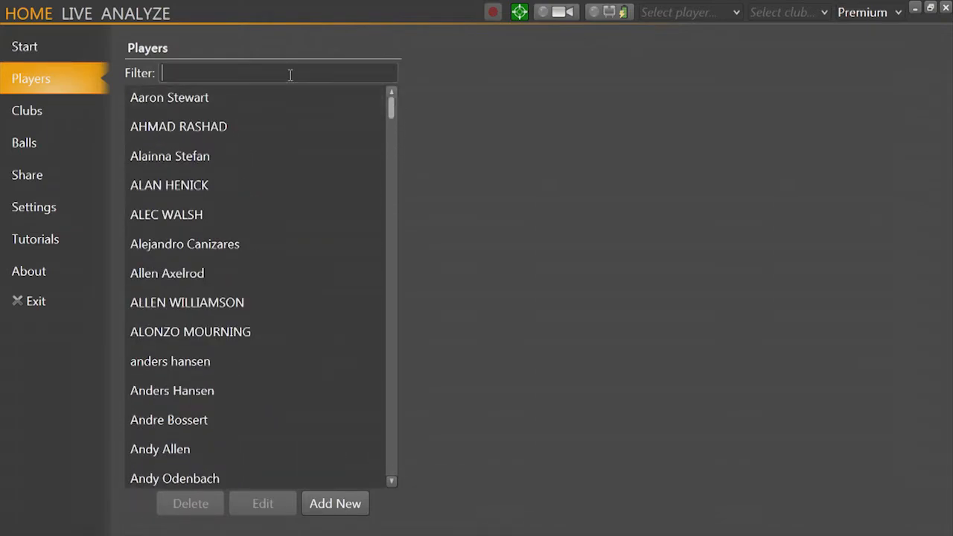
pyautogui.write('justin')
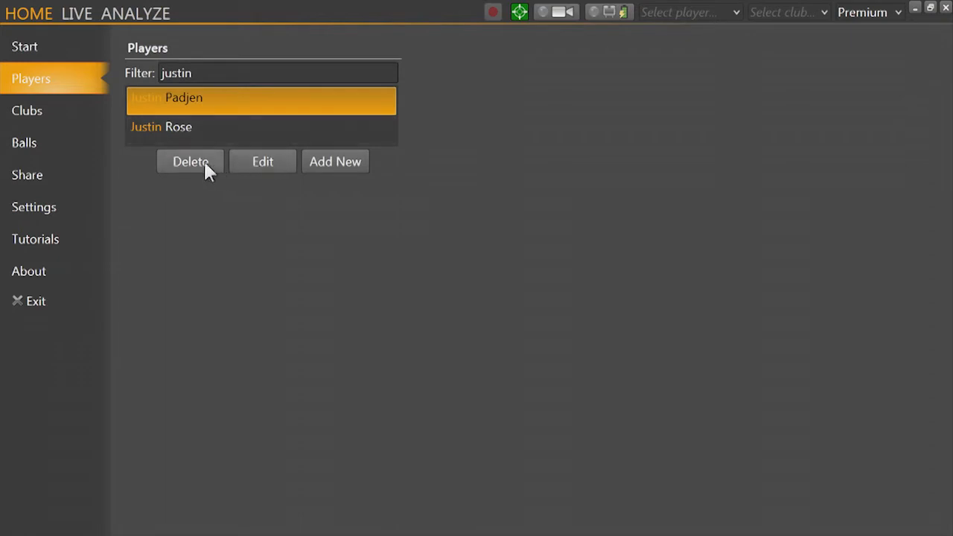
pyautogui.moveTo(201, 172)
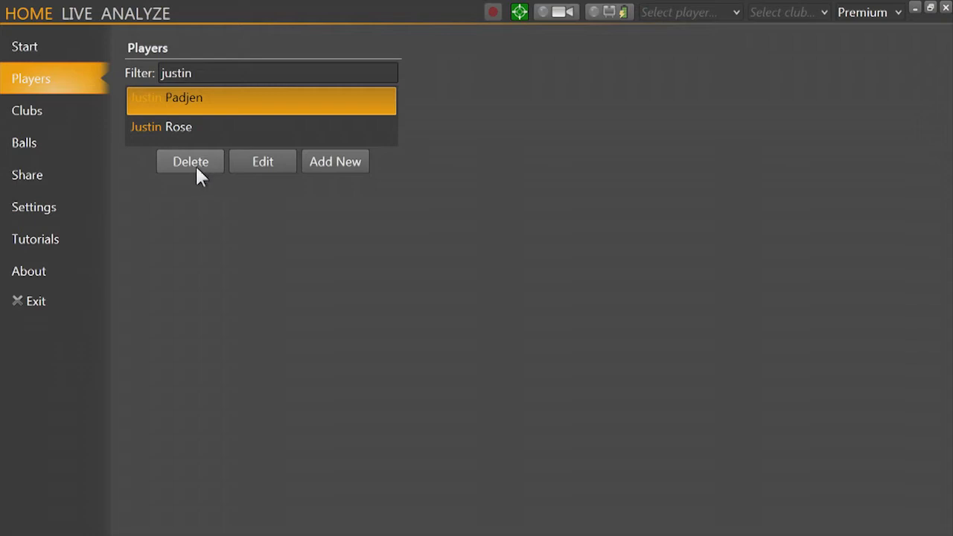
pyautogui.click(189, 161)
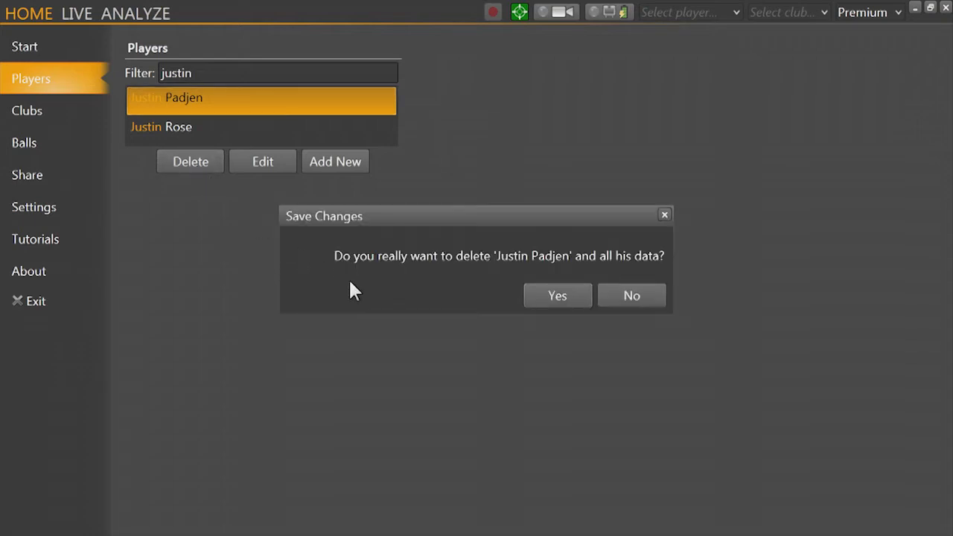
pyautogui.moveTo(569, 276)
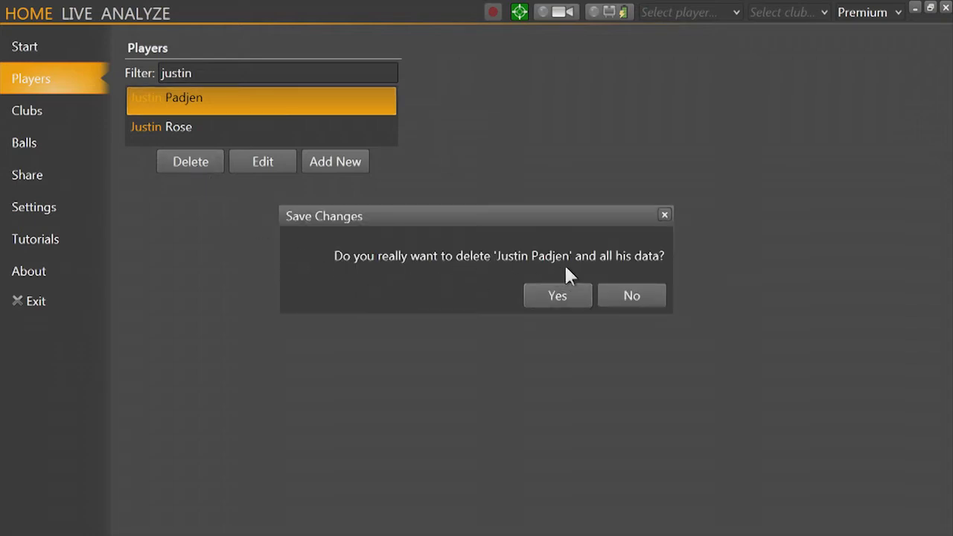
pyautogui.moveTo(557, 302)
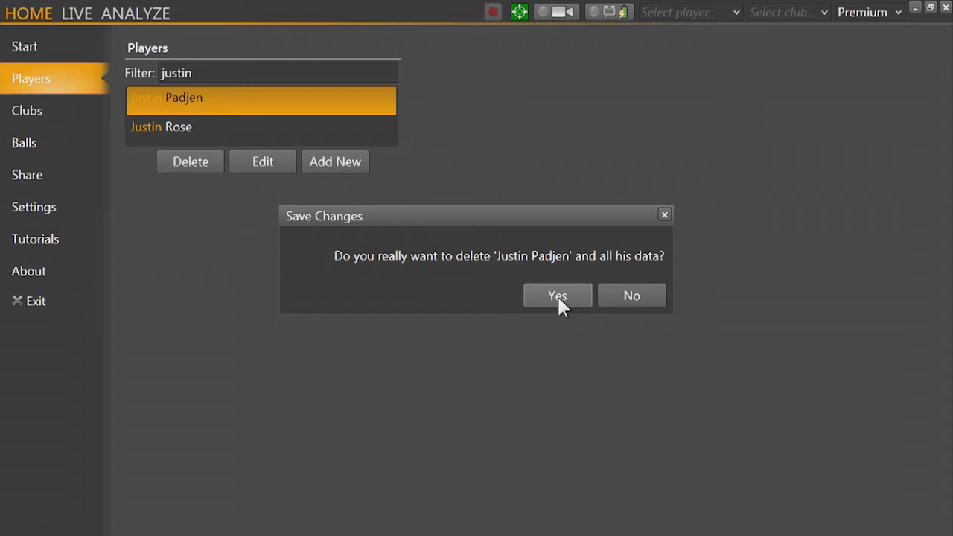
pyautogui.click(557, 295)
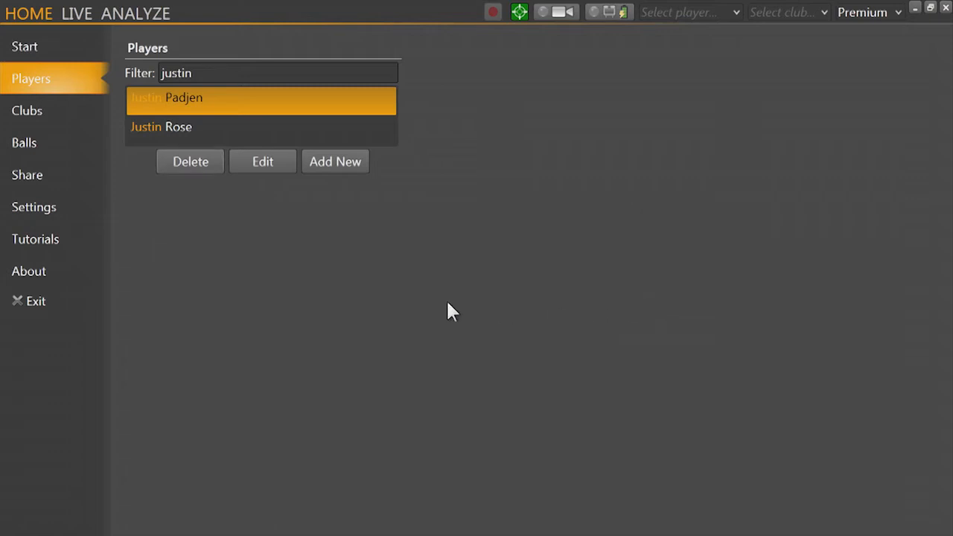
pyautogui.moveTo(171, 100)
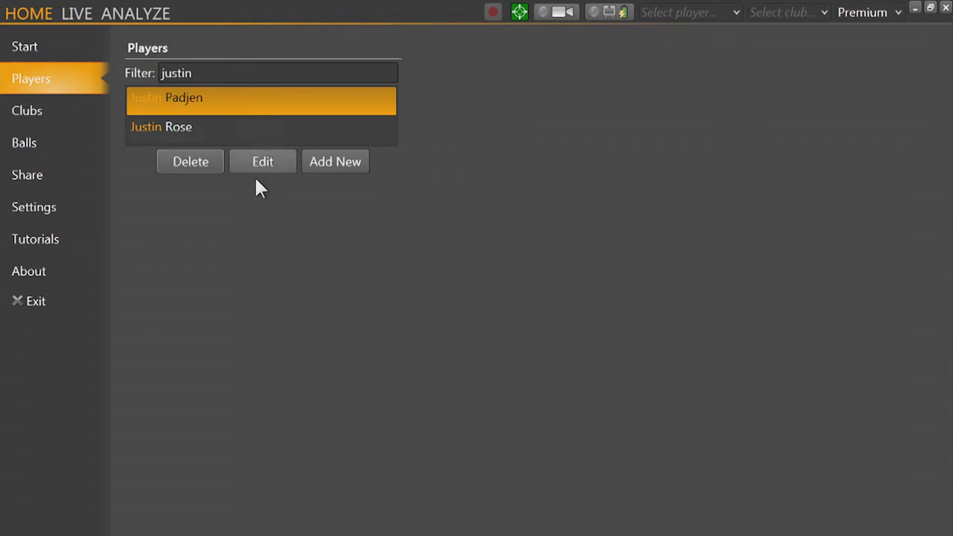
# Open the first player's Edit Player details and confirm with Ok.
pyautogui.click(262, 162)
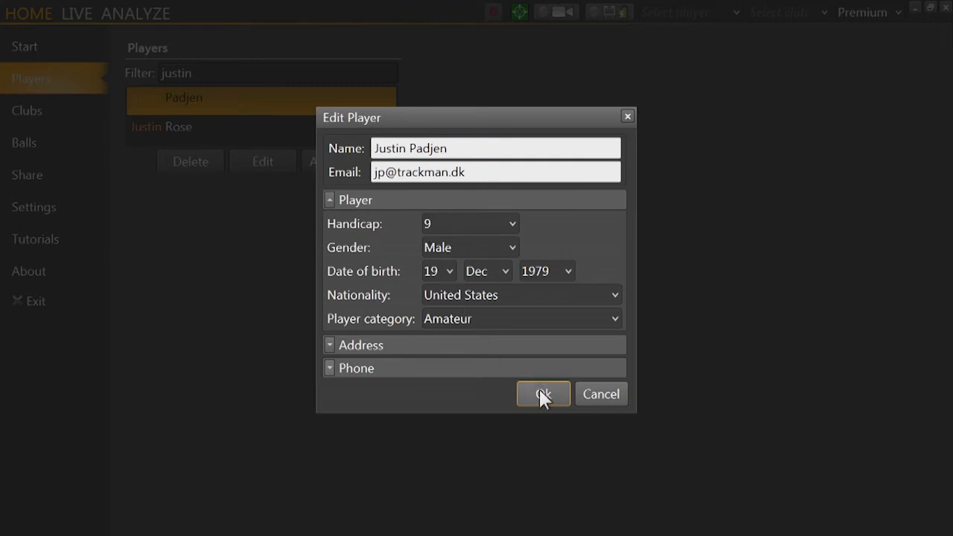
pyautogui.click(543, 393)
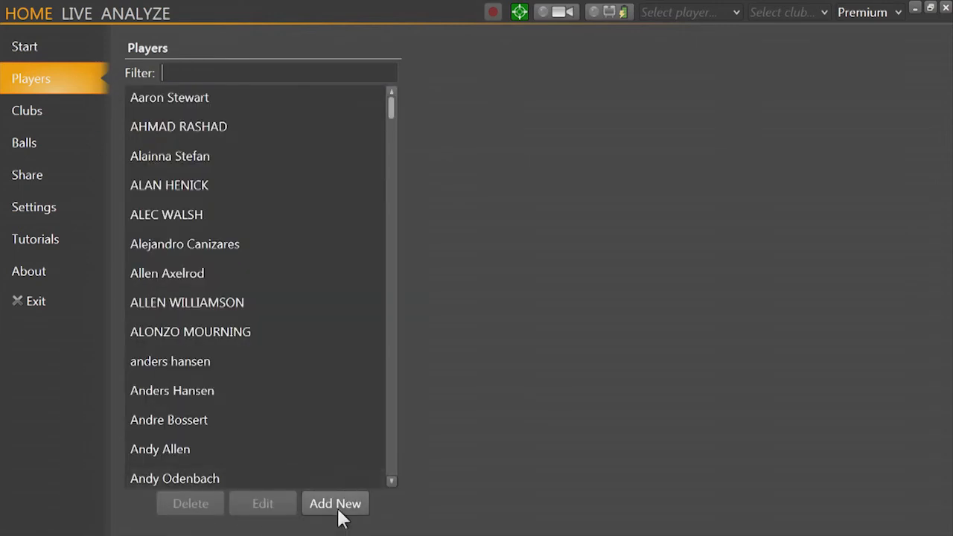
# Add a new player named 'Justin' with a trackman.dk email address.
pyautogui.click(334, 503)
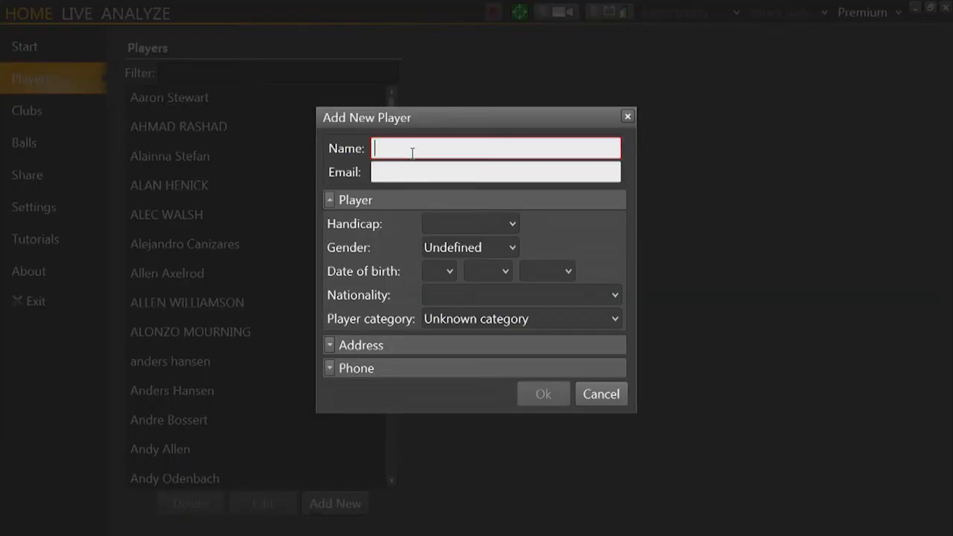
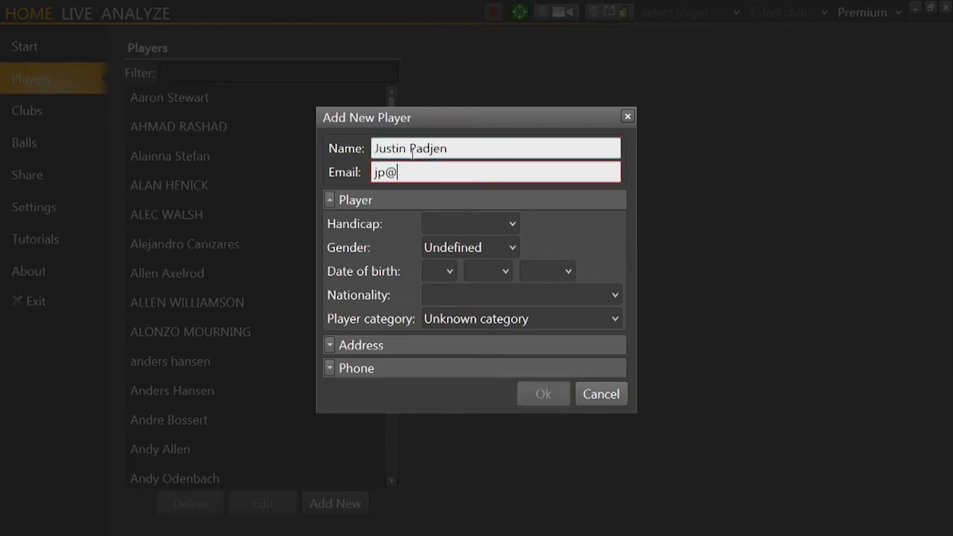
pyautogui.write('trackman.dk')
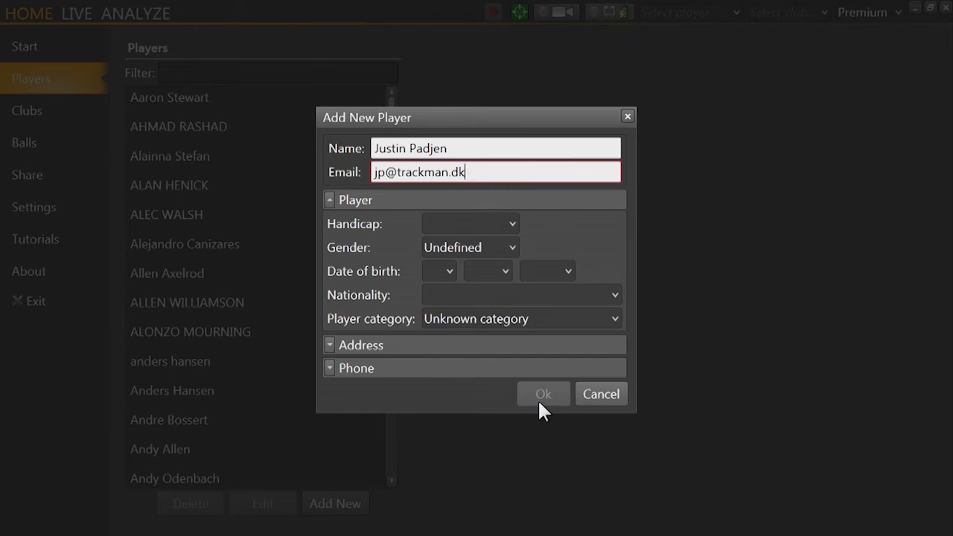
pyautogui.moveTo(454, 197)
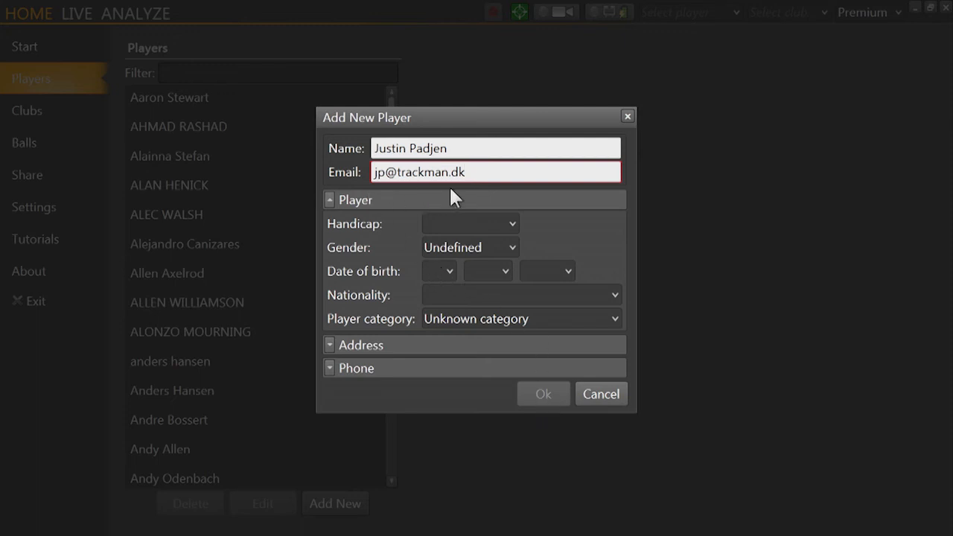
pyautogui.tripleClick(493, 172)
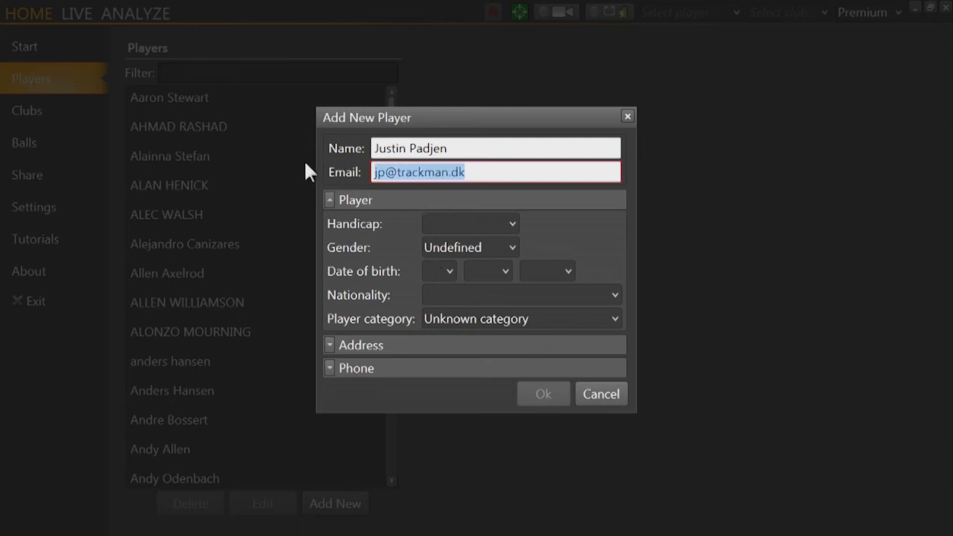
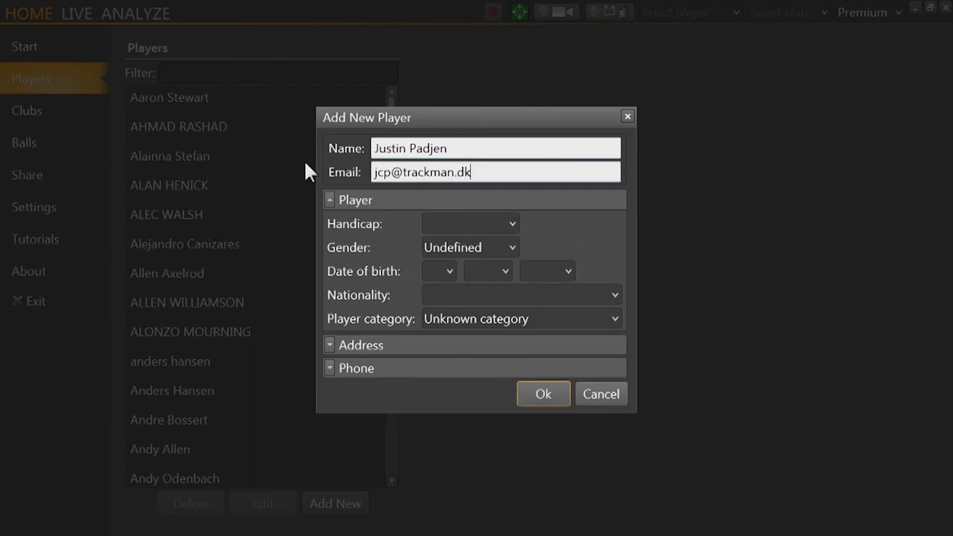
pyautogui.moveTo(506, 409)
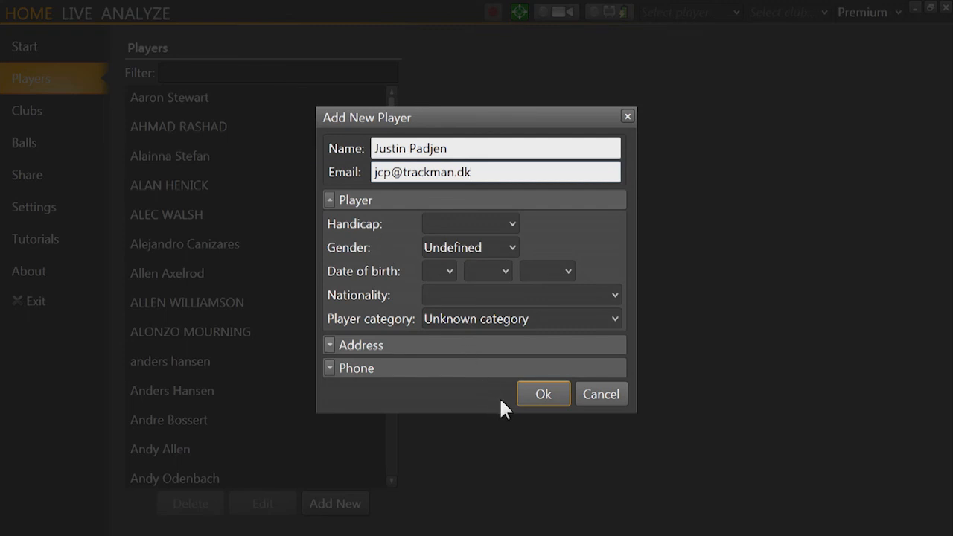
pyautogui.moveTo(564, 425)
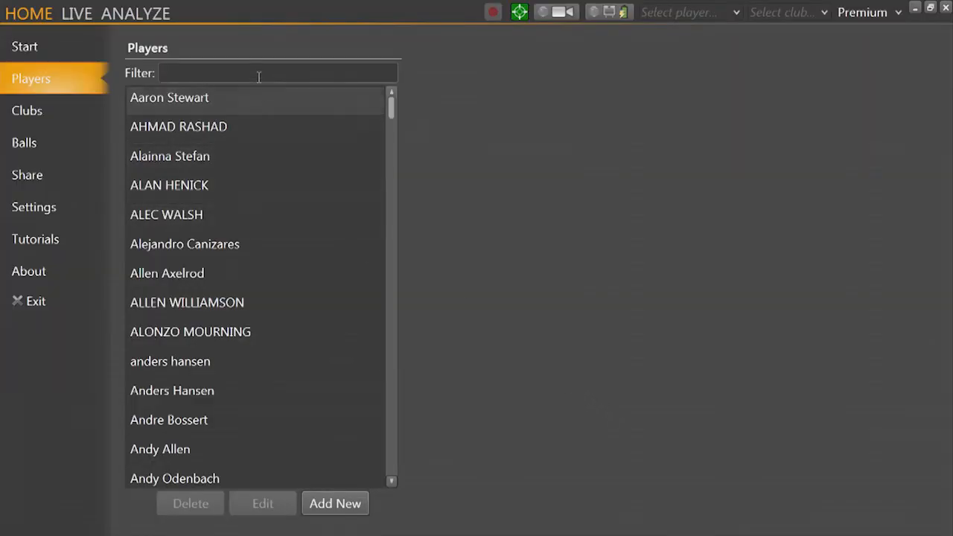
# Filter the players list by 'justin' again.
pyautogui.write('justin')
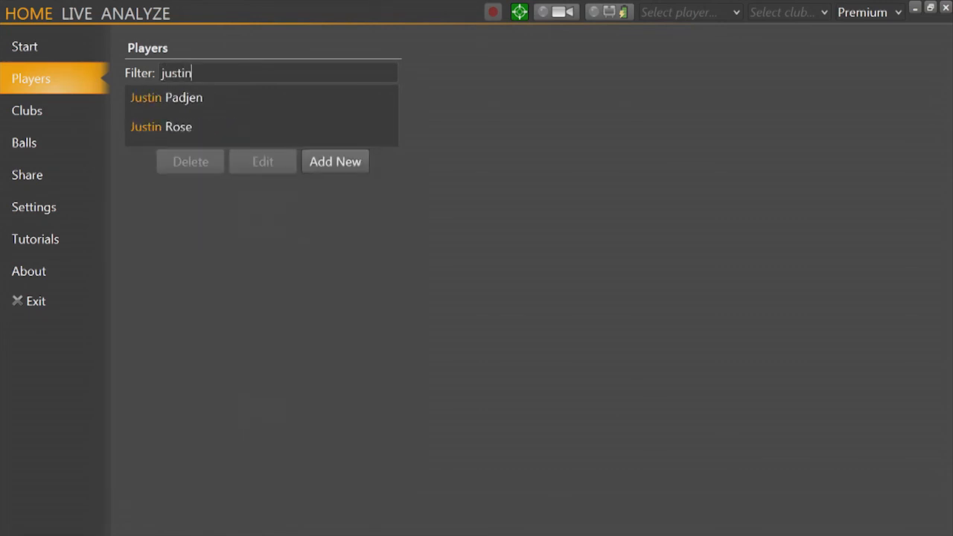
pyautogui.moveTo(248, 164)
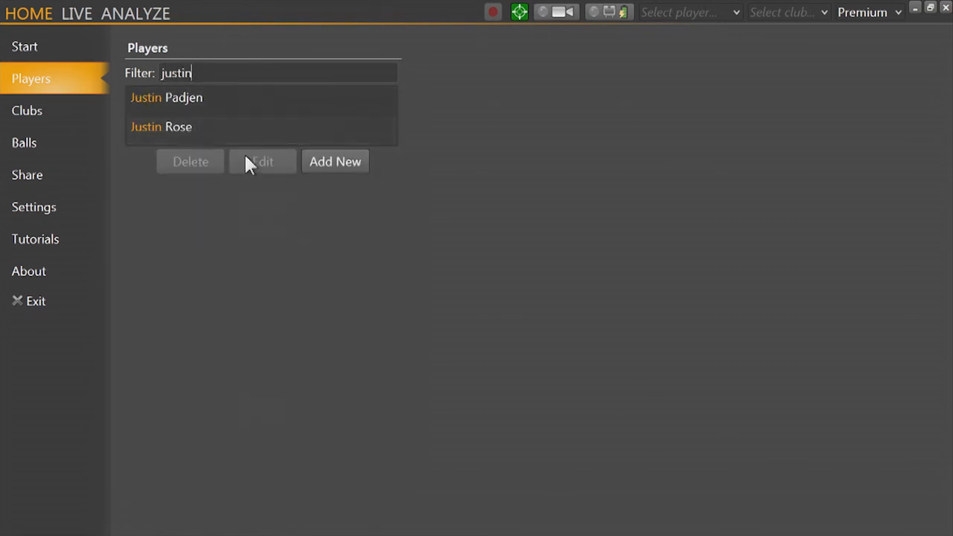
pyautogui.moveTo(335, 162)
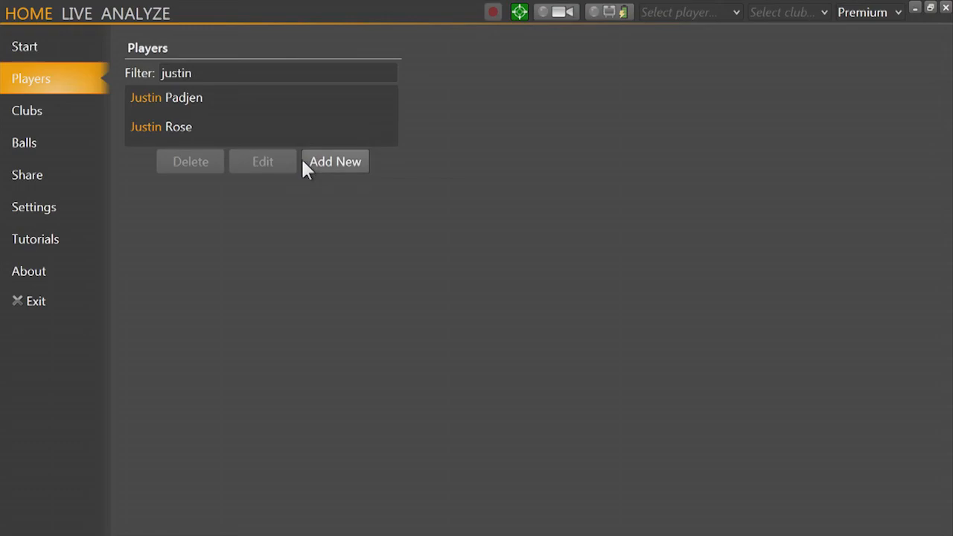